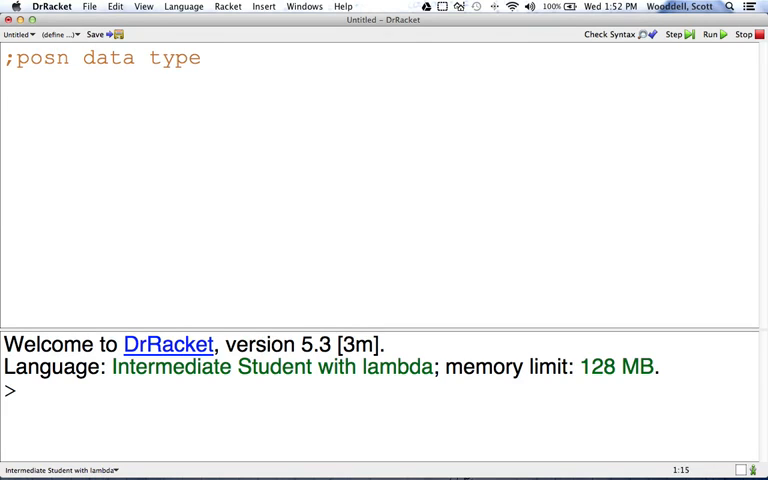
Write the comments ';Constructor' and ';make-posn: num num --> posn' under the posn heading
{"action": "key", "text": "return"}
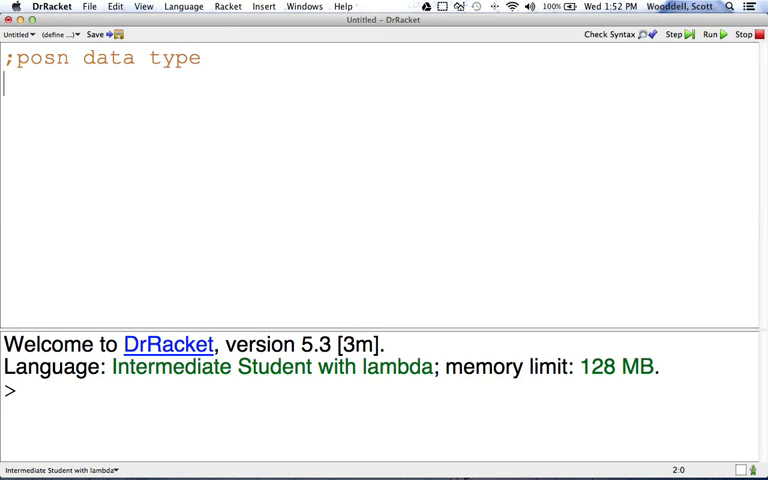
{"action": "type", "text": ";Constructor"}
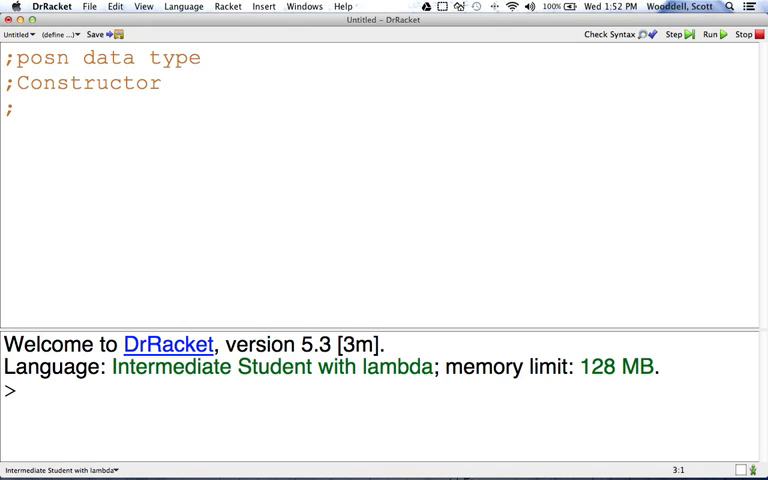
{"action": "type", "text": "mak"}
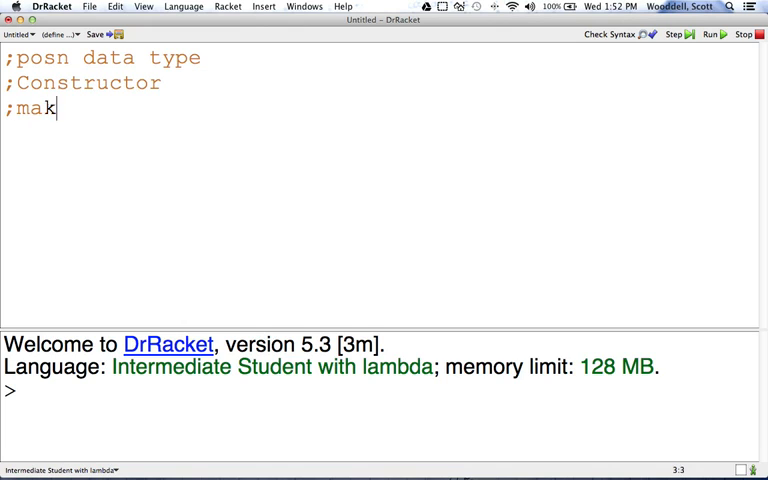
{"action": "type", "text": "e-pos"}
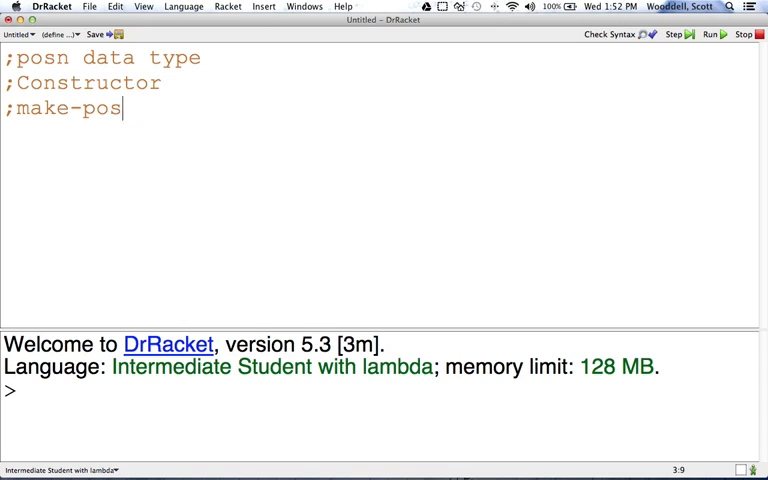
{"action": "type", "text": "n:"}
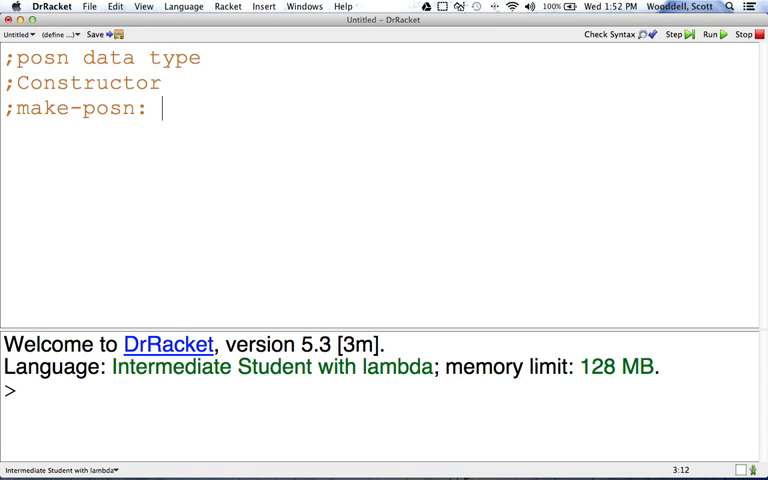
{"action": "type", "text": "num num --> posn"}
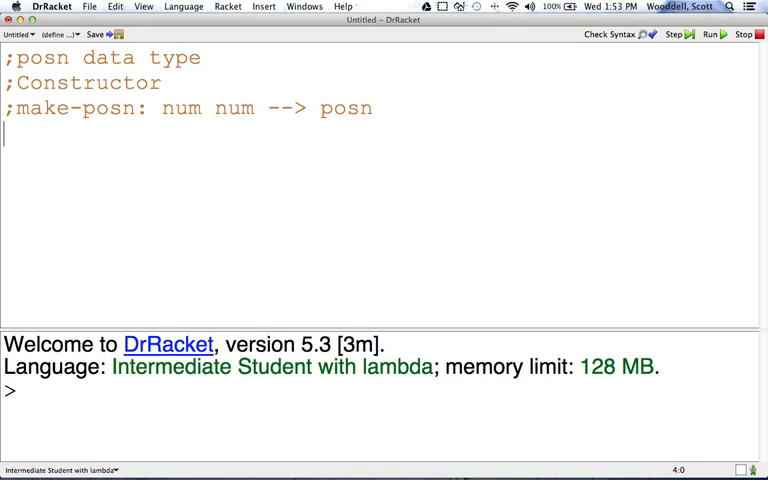
Write the ';Selectors' comment with contracts posn-x: posn --> num and posn-y: posn --> num
{"action": "type", "text": ";"}
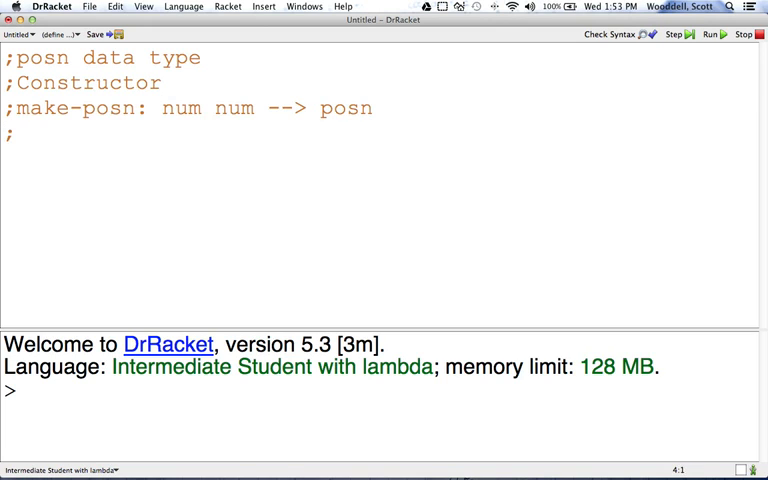
{"action": "type", "text": "Selecto"}
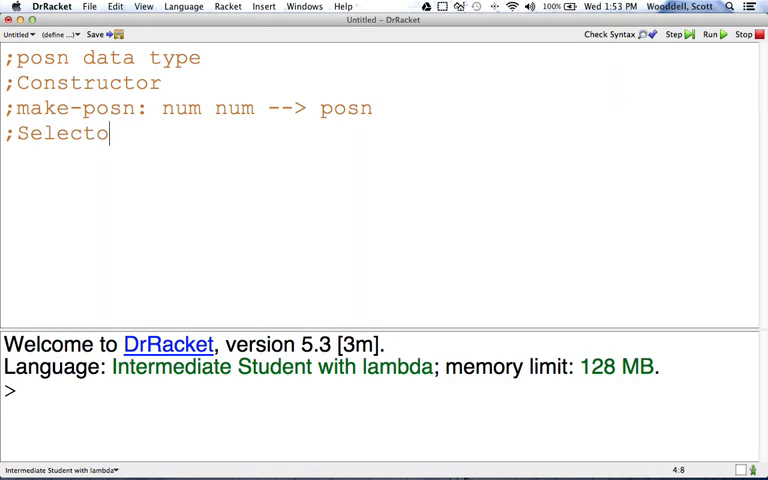
{"action": "type", "text": "rs"}
{"action": "type", "text": ";"}
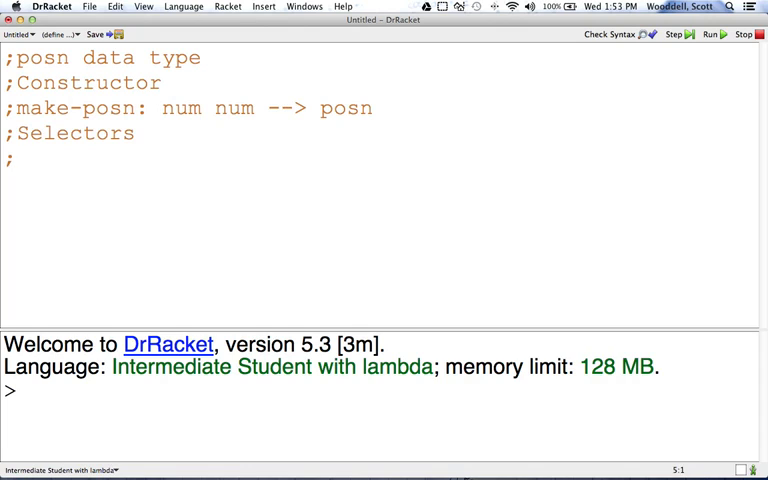
{"action": "type", "text": "posn-x"}
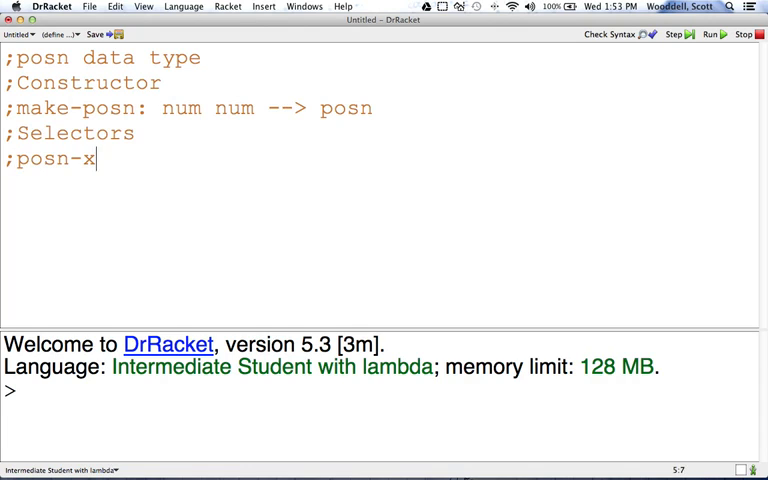
{"action": "type", "text": ": posn"}
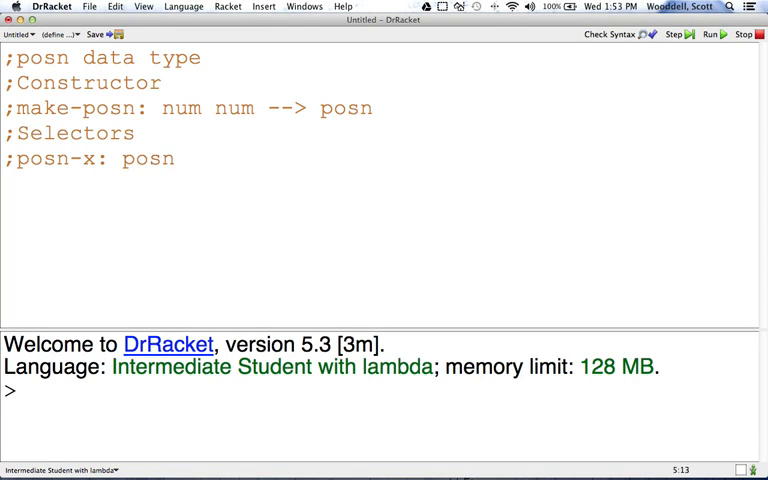
{"action": "type", "text": "--> num"}
{"action": "type", "text": ";"}
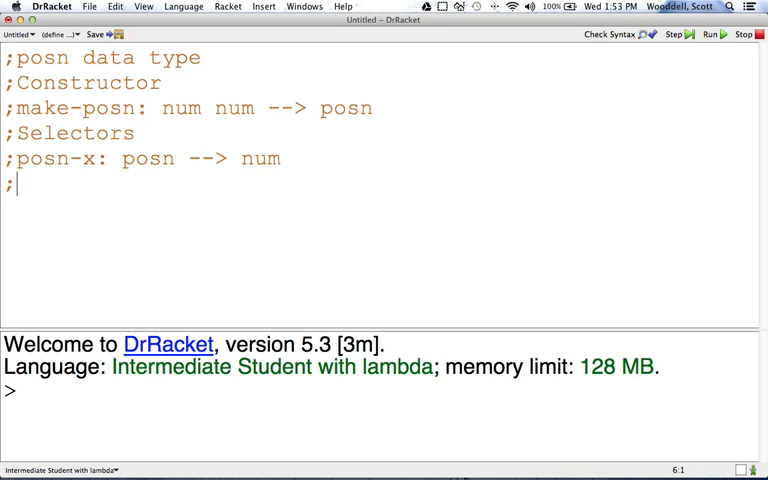
{"action": "type", "text": "posn-y: posn --> num"}
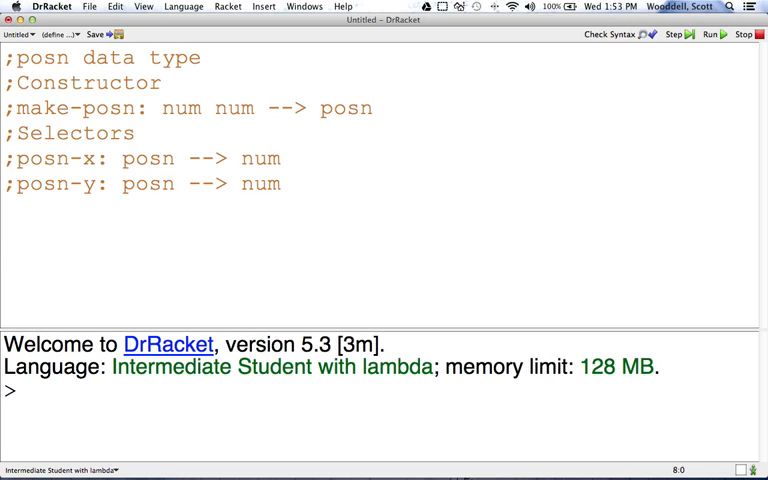
{"action": "type", "text": ";"}
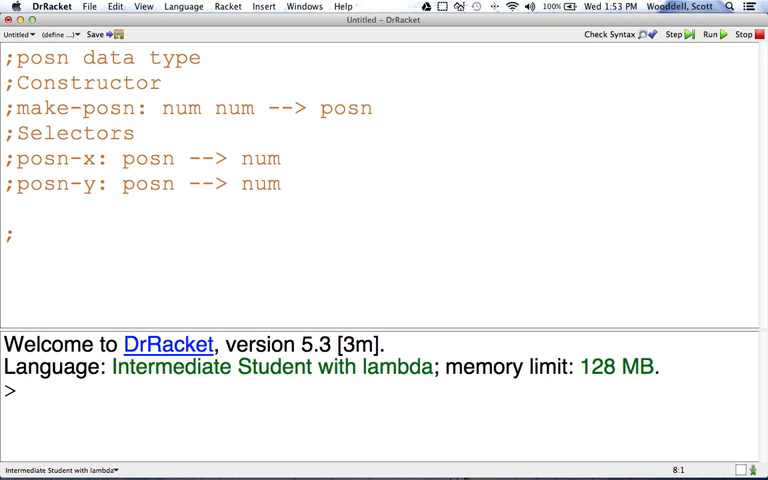
Write the predicate contract comment ';posn?: anything --> boolean' below the selectors
{"action": "type", "text": "posn"}
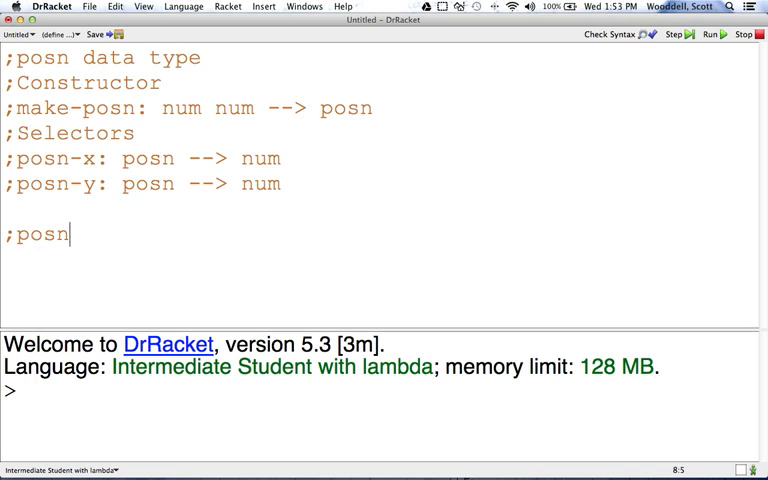
{"action": "type", "text": "?:"}
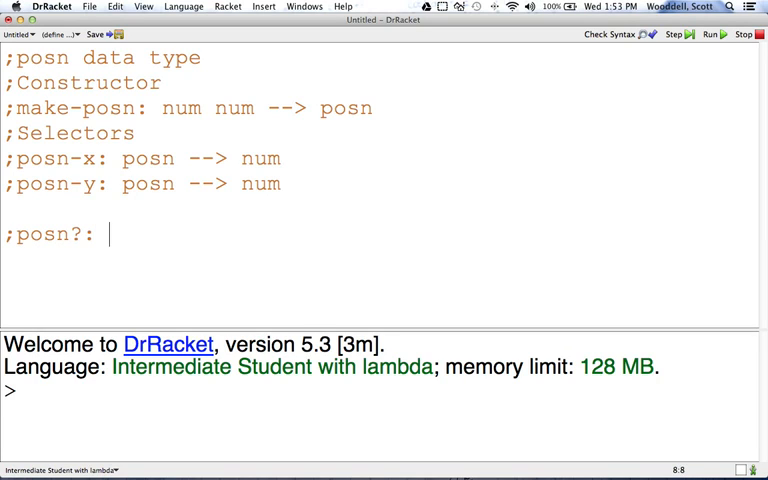
{"action": "type", "text": "anything --> b"}
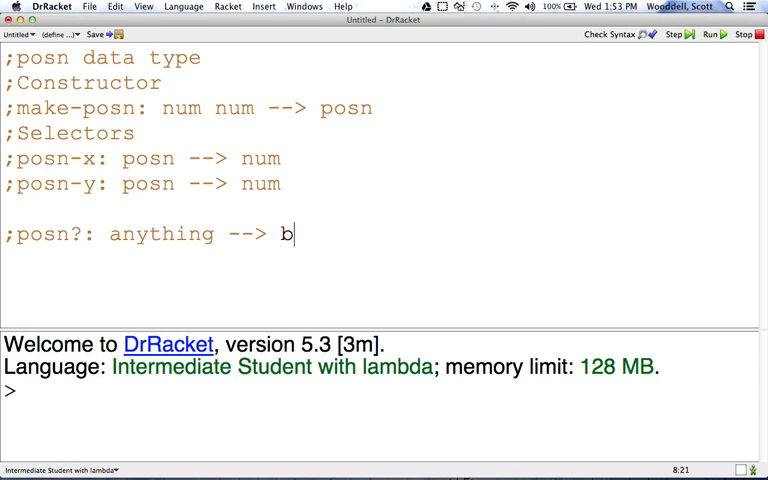
{"action": "type", "text": "oolean"}
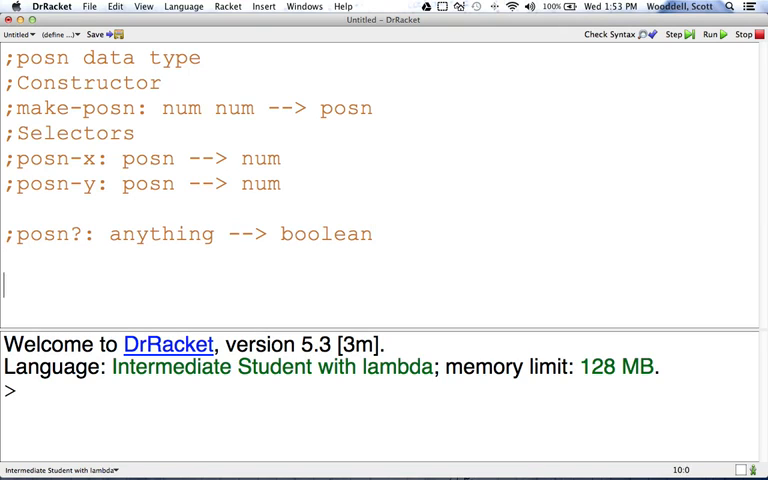
Add the definition (define point (make-posn 47 128)) below the comments
{"action": "type", "text": "(d"}
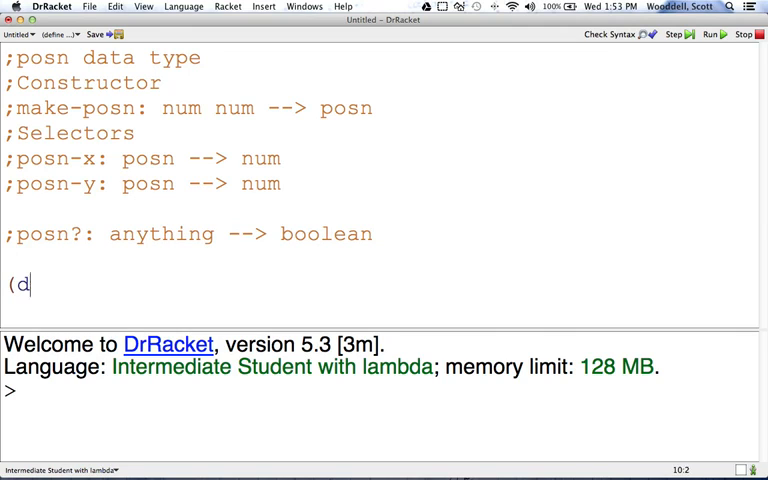
{"action": "type", "text": "efine point"}
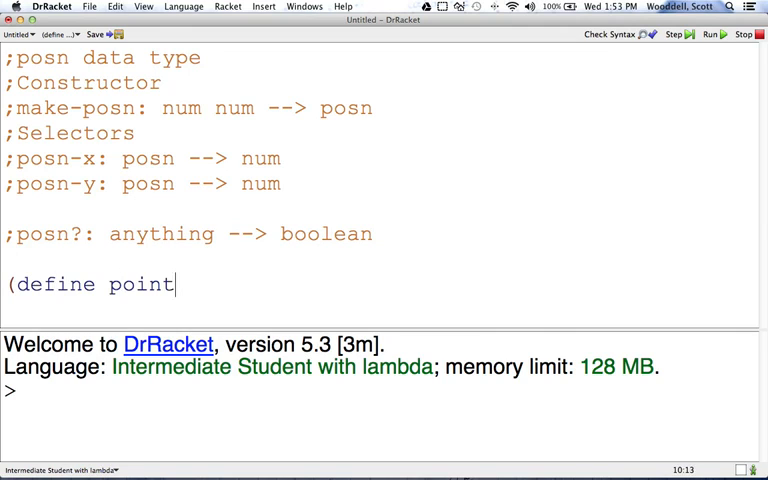
{"action": "type", "text": "(make-posn"}
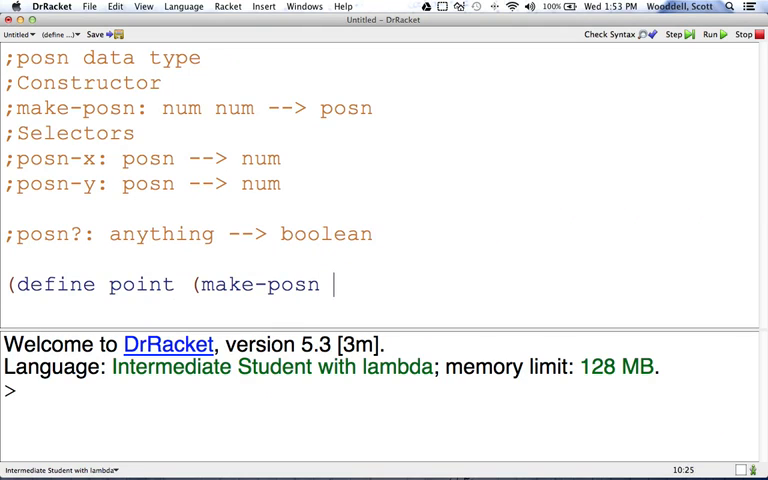
{"action": "type", "text": "47 12"}
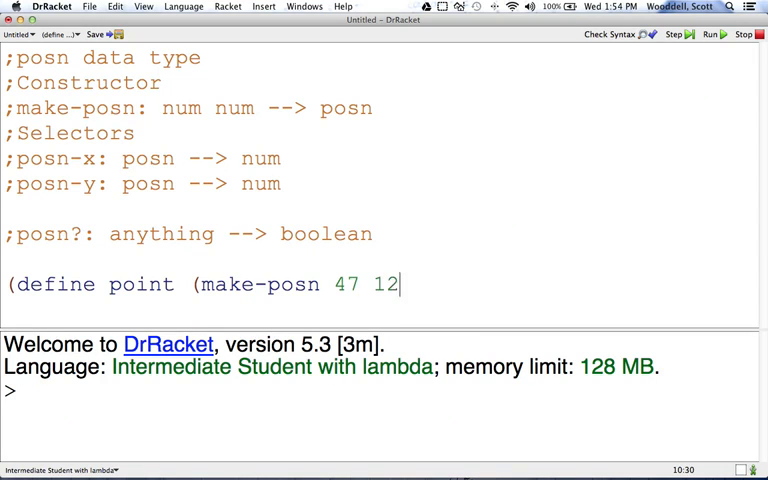
{"action": "type", "text": "8)"}
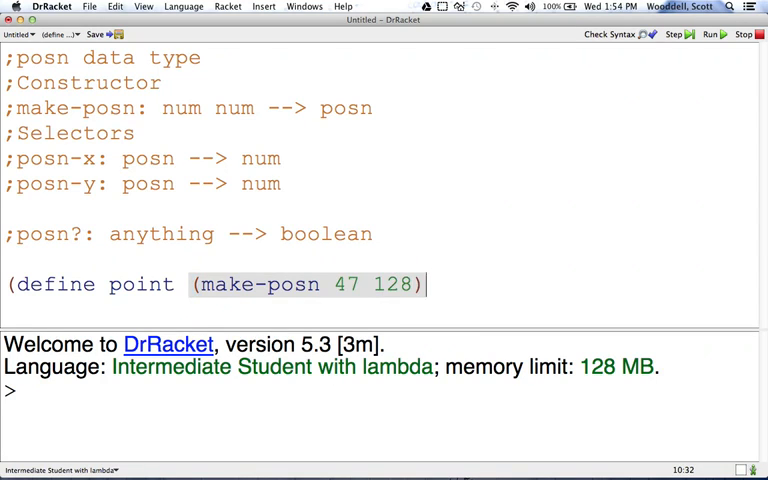
{"action": "type", "text": ")"}
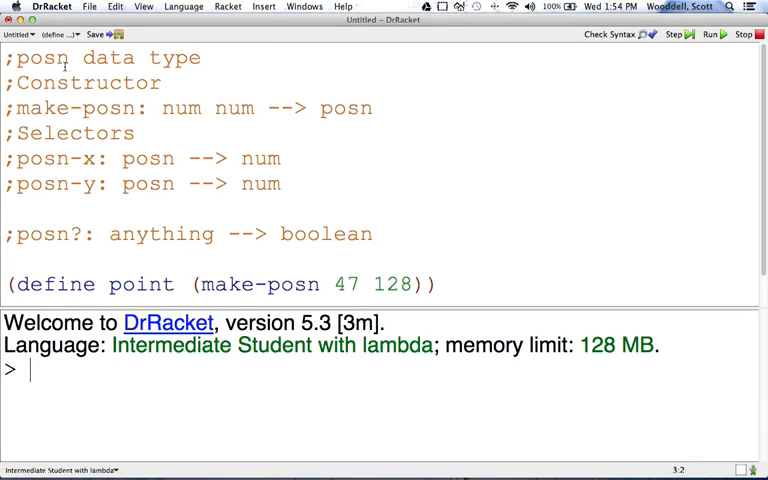
Evaluate (posn-x point), (posn-y point) and (posn? point) in the interactions, returning 47, 128 and true
{"action": "type", "text": "(posn-x point"}
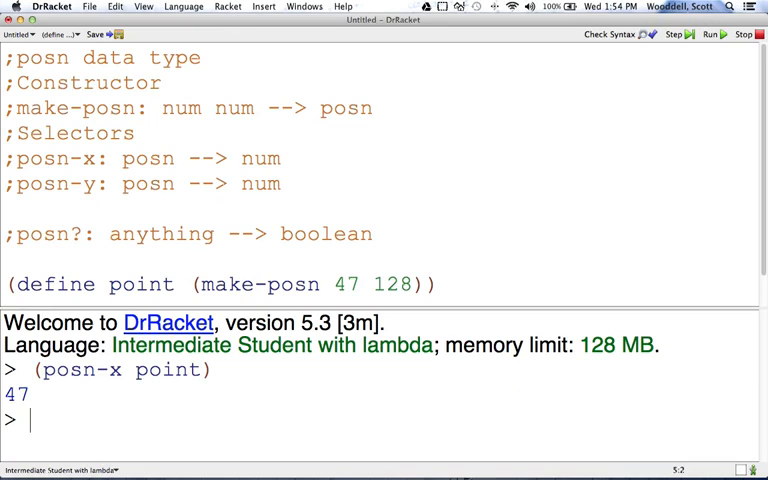
{"action": "type", "text": "(posn-y"}
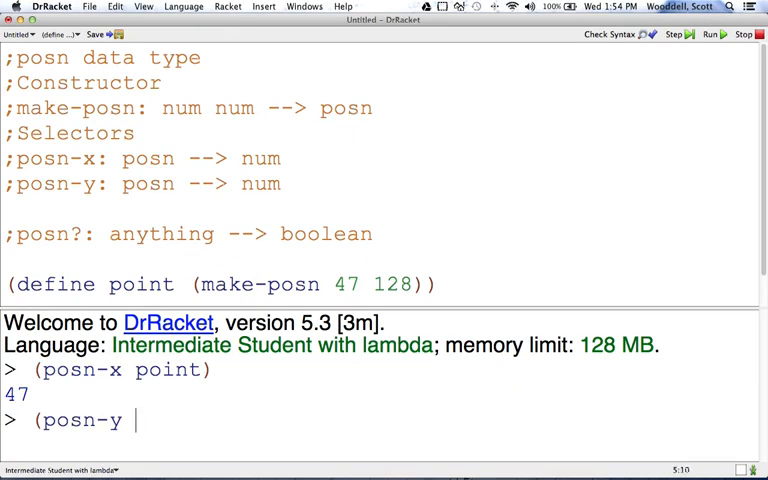
{"action": "type", "text": "point"}
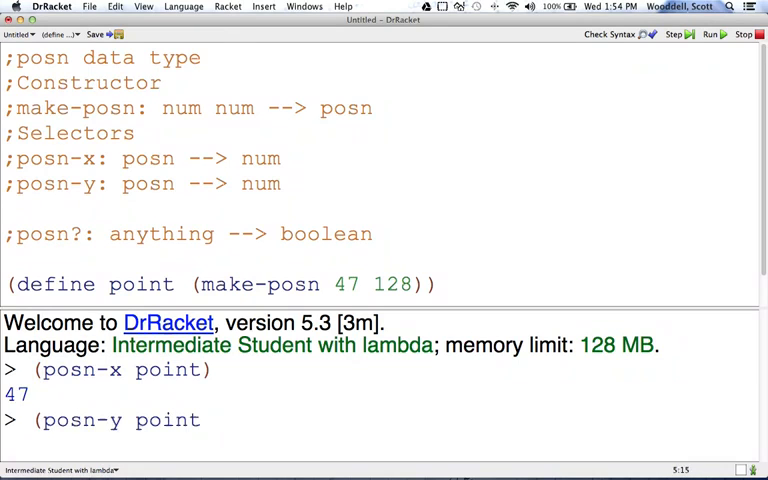
{"action": "key", "text": "Return"}
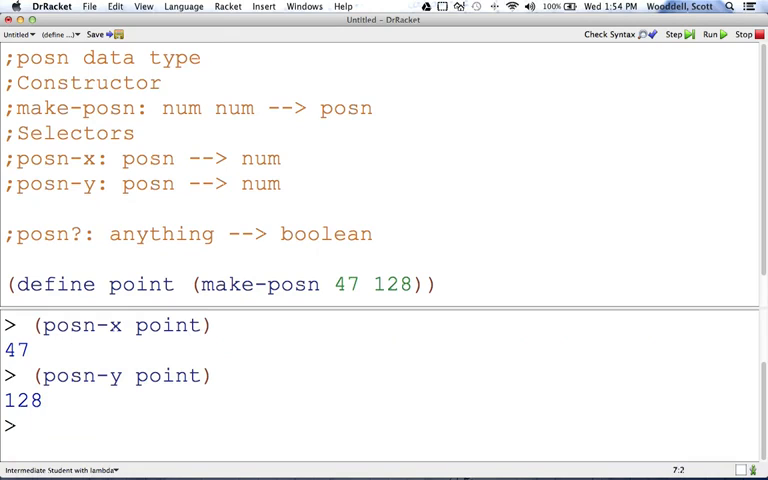
{"action": "type", "text": "(posn? point"}
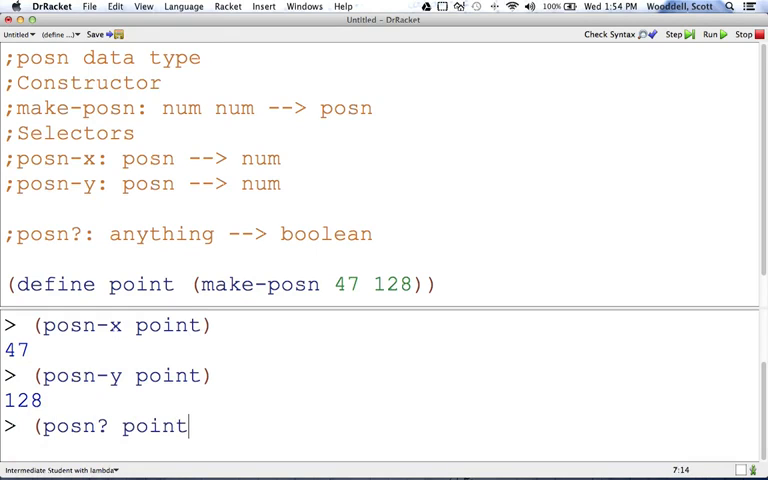
{"action": "key", "text": "return"}
{"action": "type", "text": "(define"}
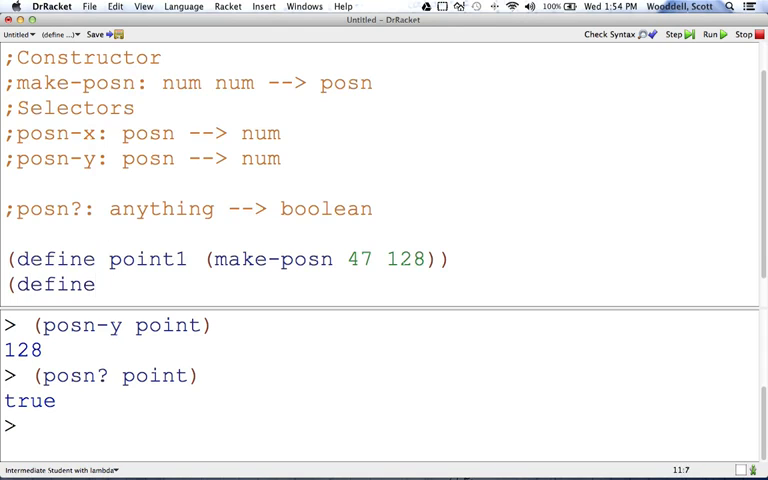
Add the definition (define point2 (make-posn 109 53)) below point1
{"action": "type", "text": "point2"}
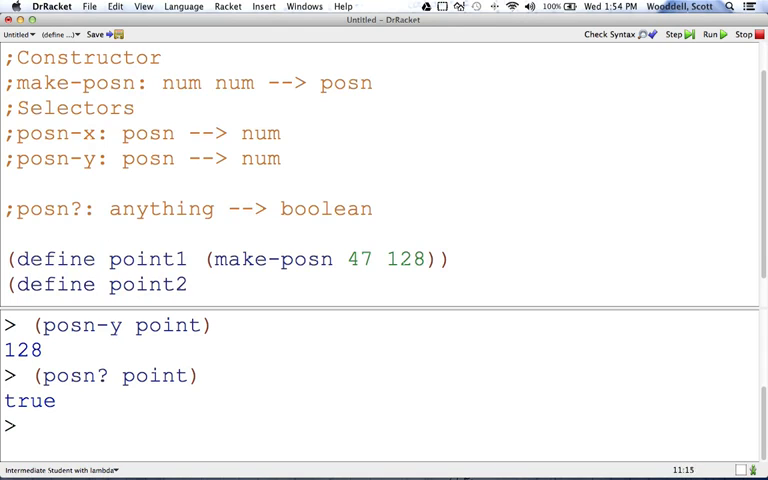
{"action": "type", "text": "(make-posn"}
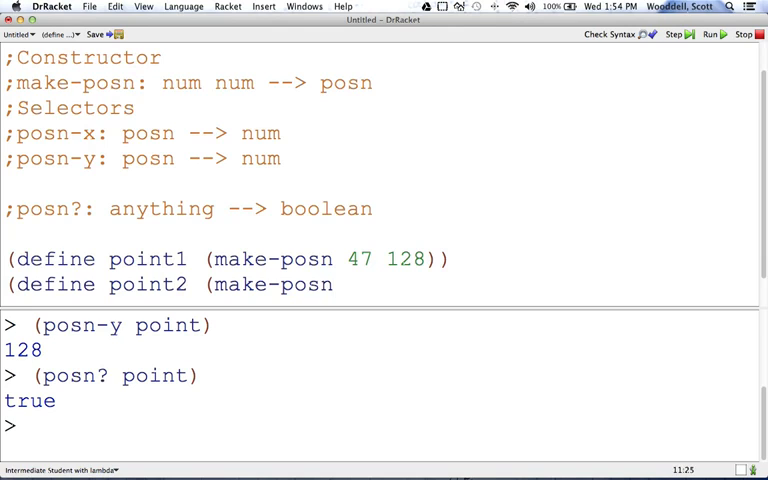
{"action": "type", "text": "1"}
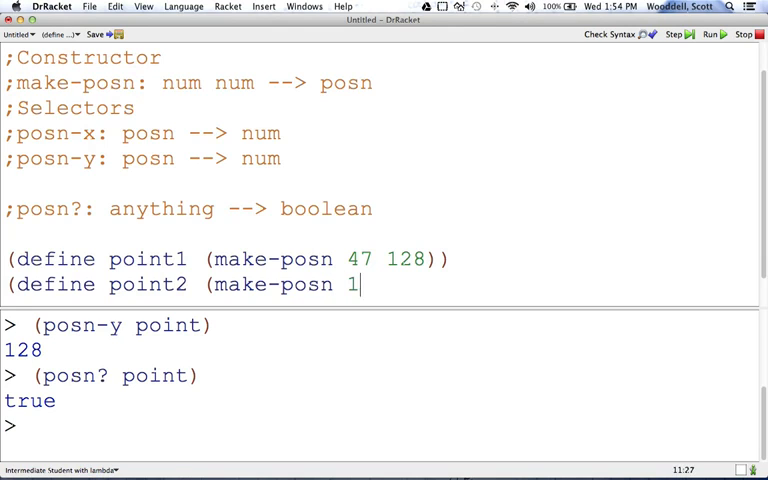
{"action": "type", "text": "09"}
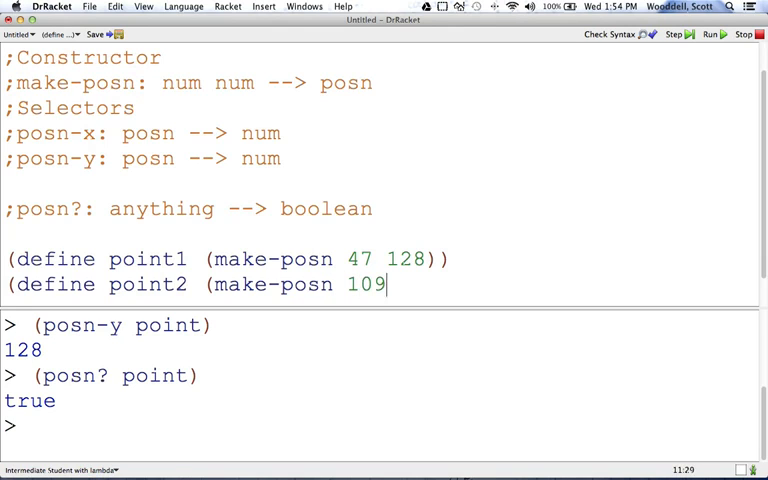
{"action": "type", "text": "53))"}
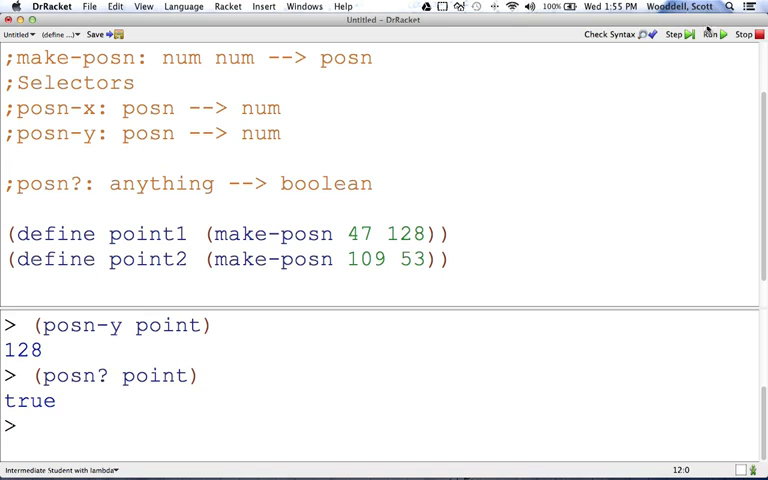
Run the definitions and begin the interaction (make-posn (+ (posn-x point1) (posn-y
{"action": "left_click", "coordinate": [706, 36]}
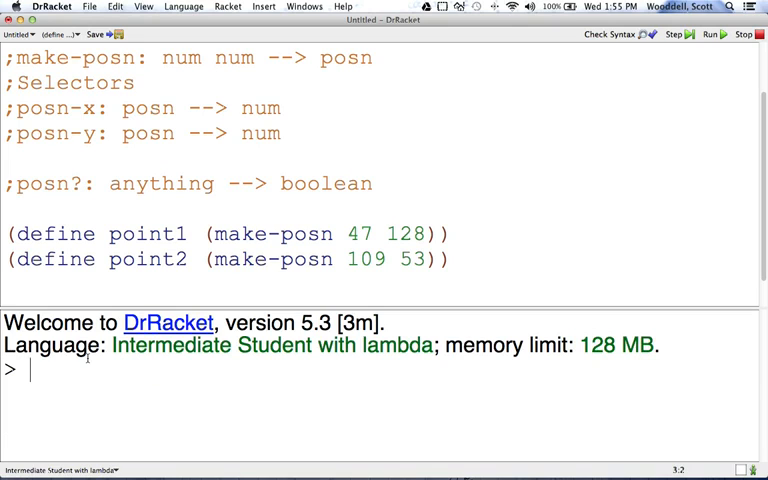
{"action": "type", "text": "(make"}
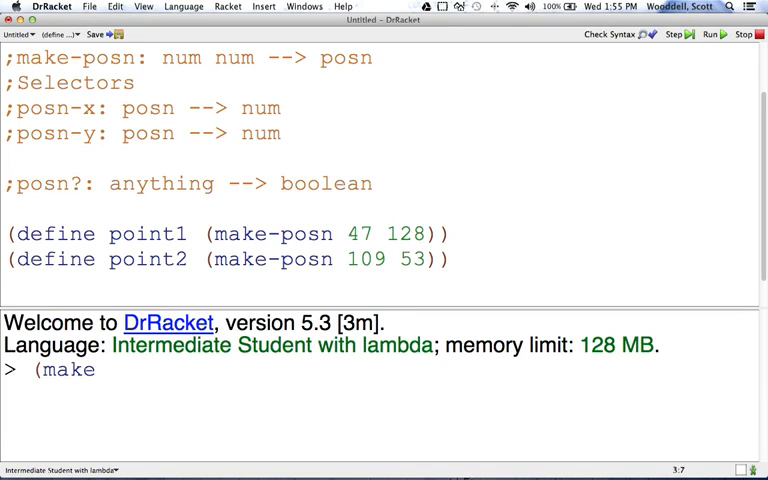
{"action": "type", "text": "-posn (+"}
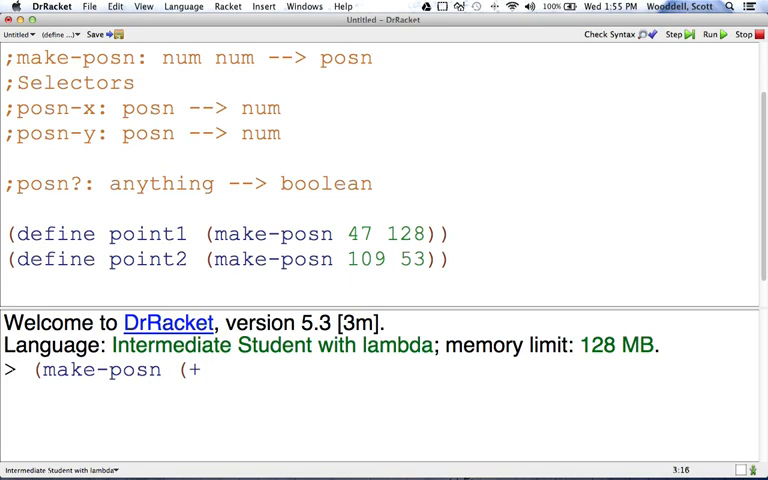
{"action": "type", "text": "(posn-x"}
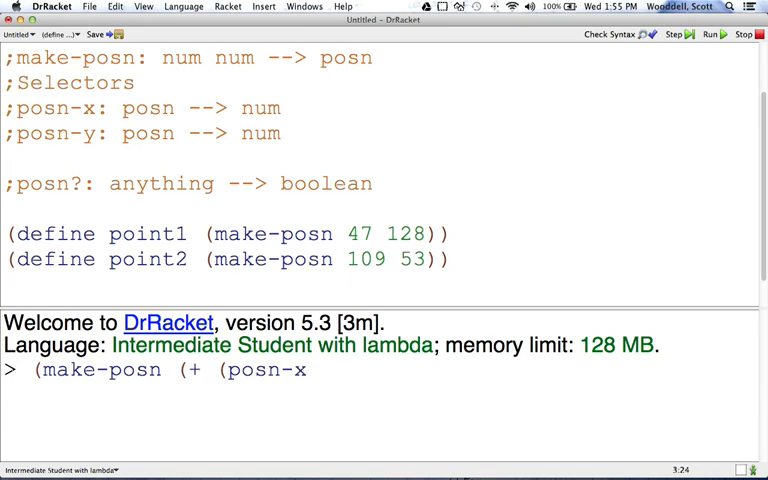
{"action": "type", "text": "(posn-x point1)"}
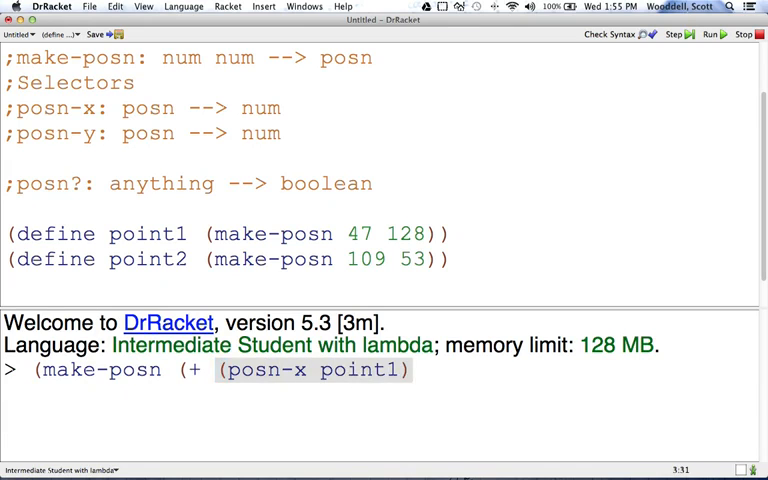
{"action": "type", "text": "(posn"}
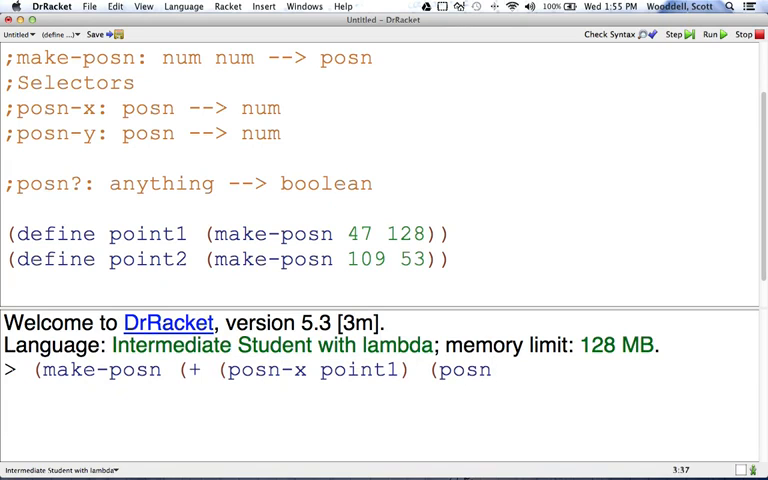
{"action": "type", "text": "-y"}
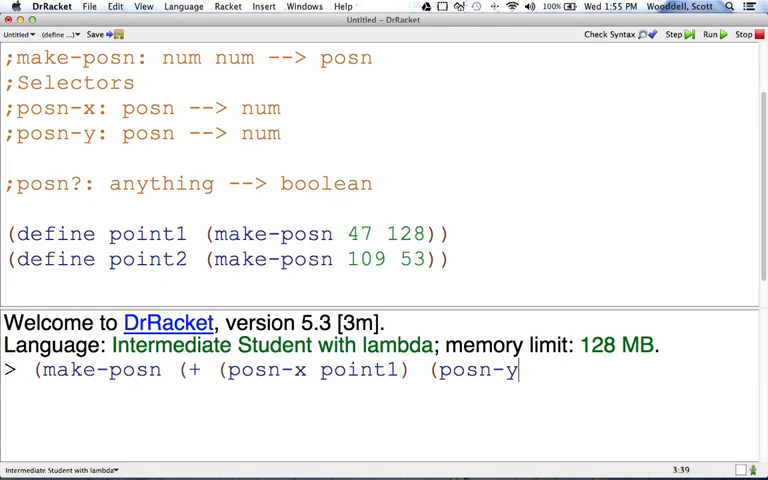
Complete and evaluate the summed-coordinates expression on point1 and point2, yielding (make-posn 156 181)
{"action": "type", "text": "point1"}
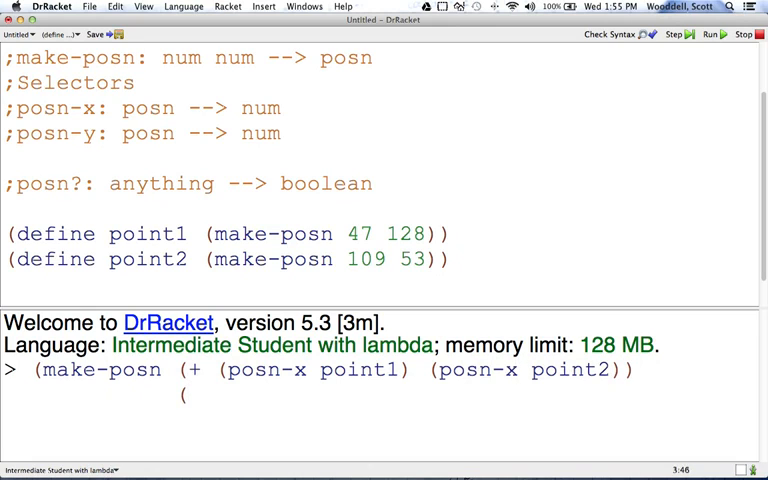
{"action": "type", "text": "+"}
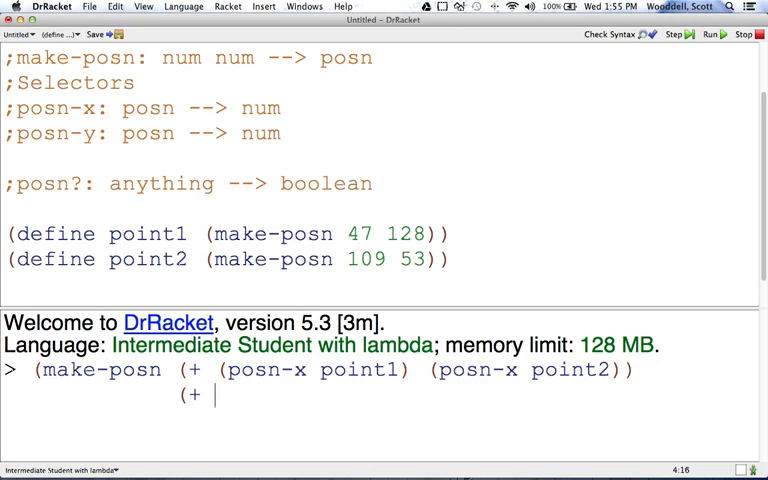
{"action": "type", "text": "posn-"}
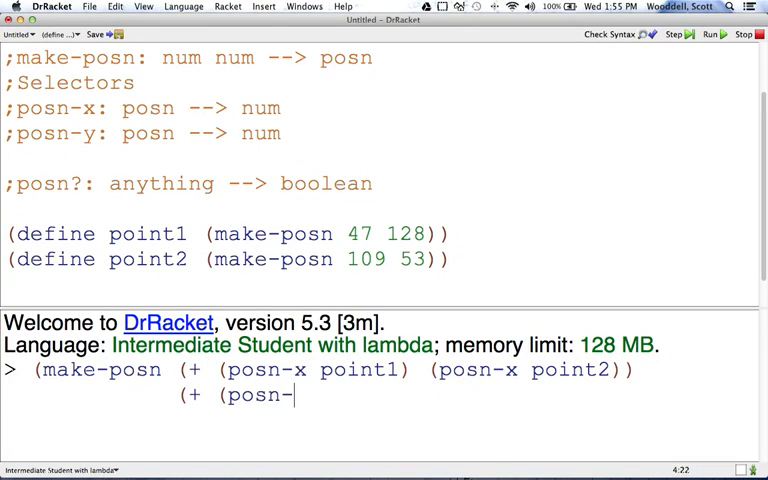
{"action": "type", "text": "y point1"}
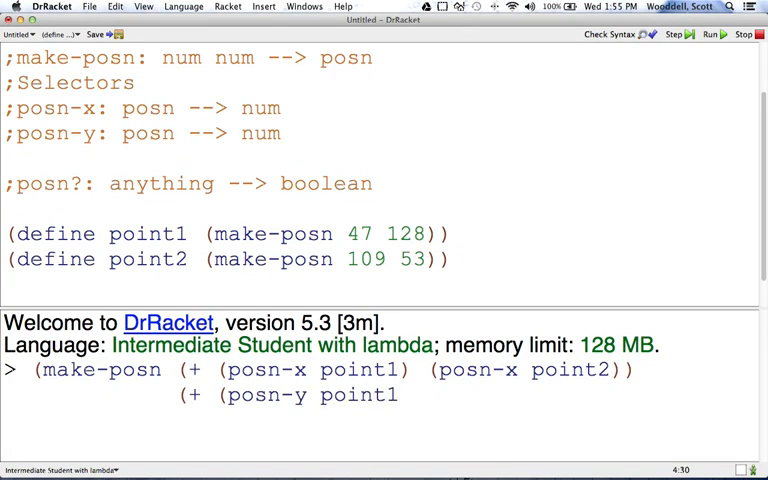
{"action": "type", "text": "(pos"}
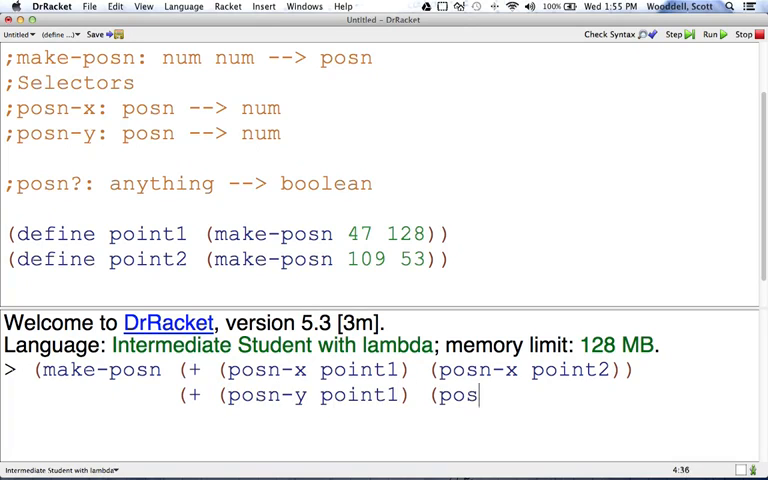
{"action": "type", "text": "n-y"}
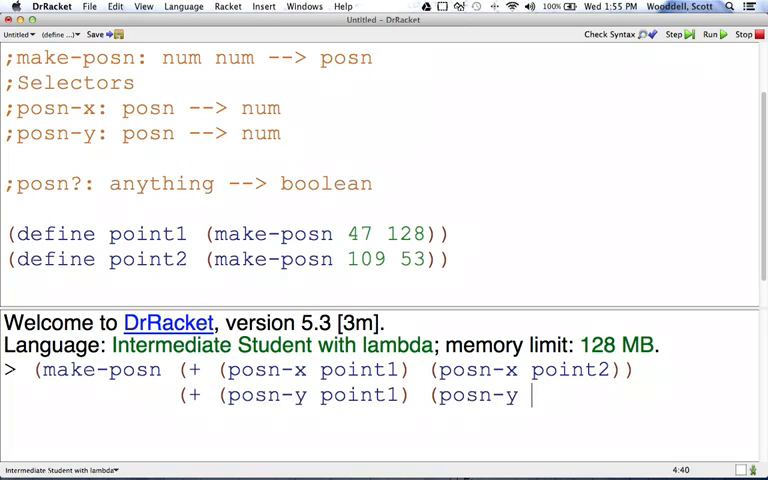
{"action": "type", "text": "point2))"}
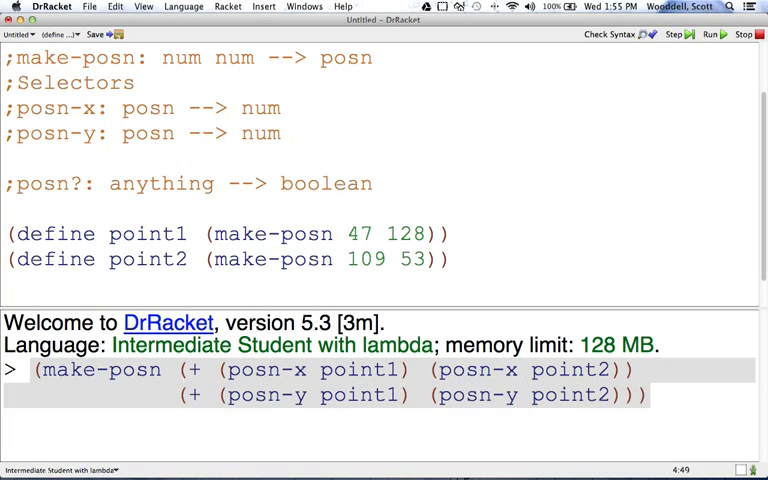
{"action": "key", "text": "Return"}
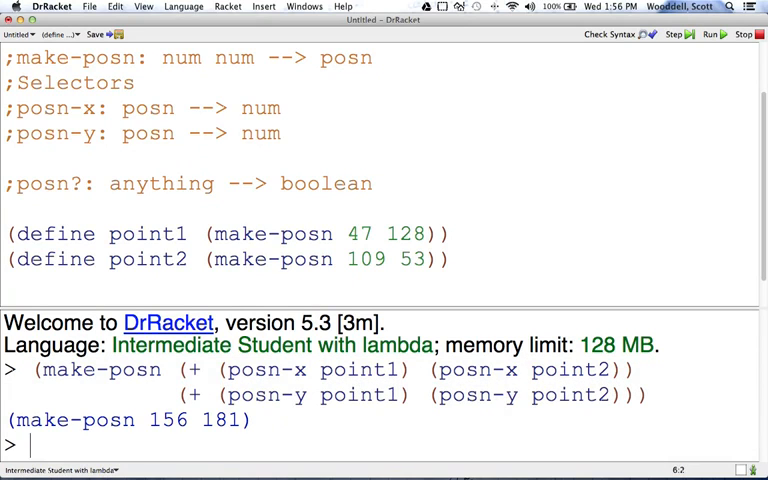